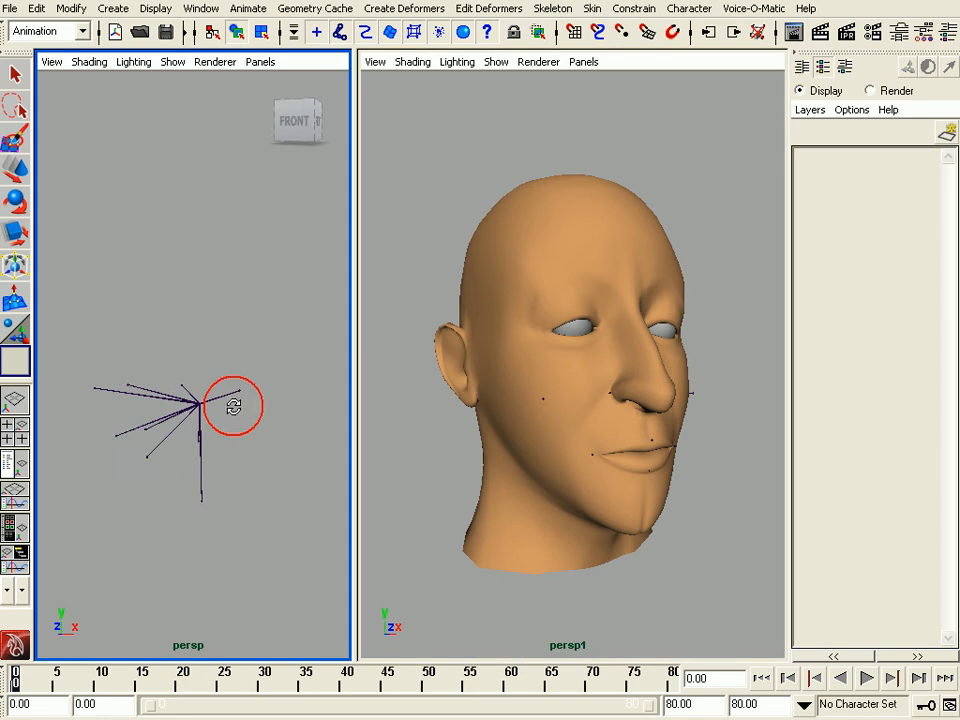
- Select the head control locator at the tip of the bone skeleton in the persp viewport
drag(236, 404, 204, 396)
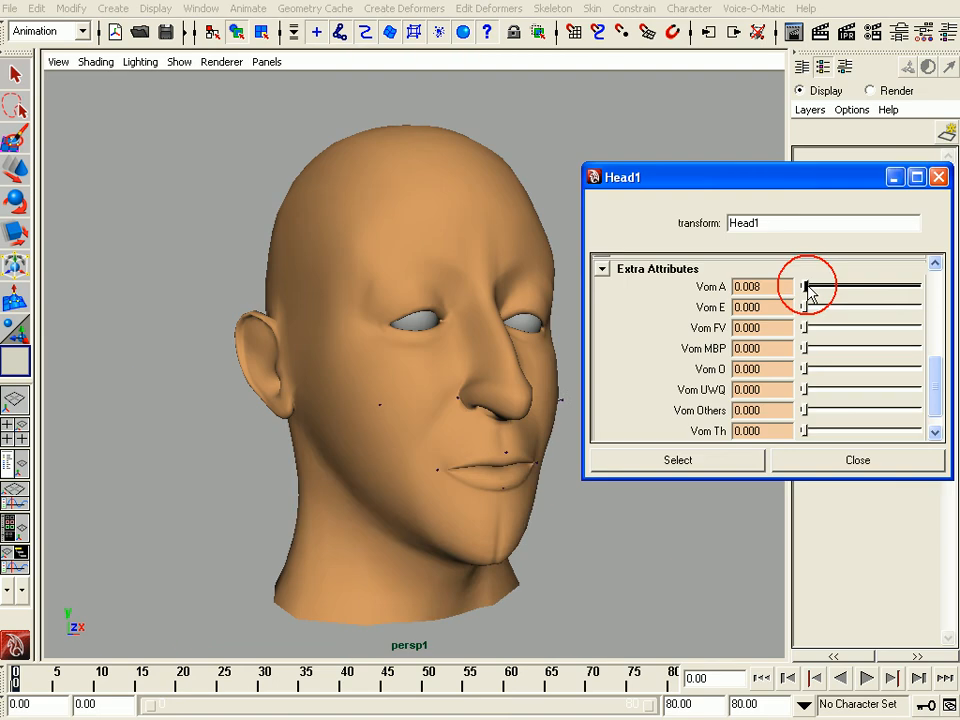
- Try the Vom A, Vom FV and Vom MBP mouth-shape sliders on Head1 and return them to zero
drag(804, 288, 800, 288)
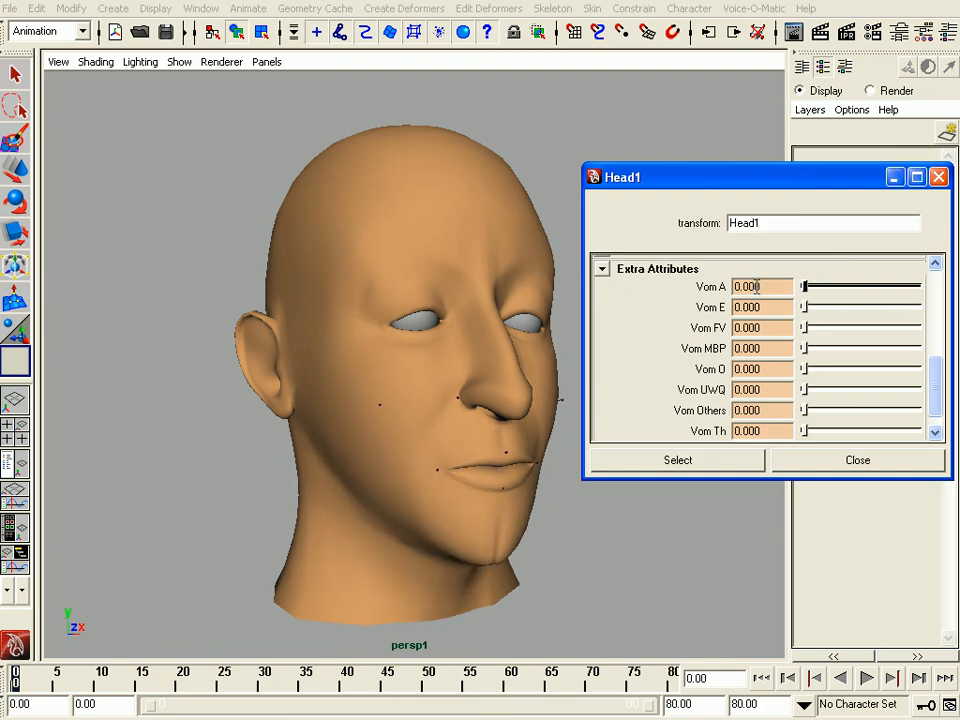
drag(804, 308, 916, 308)
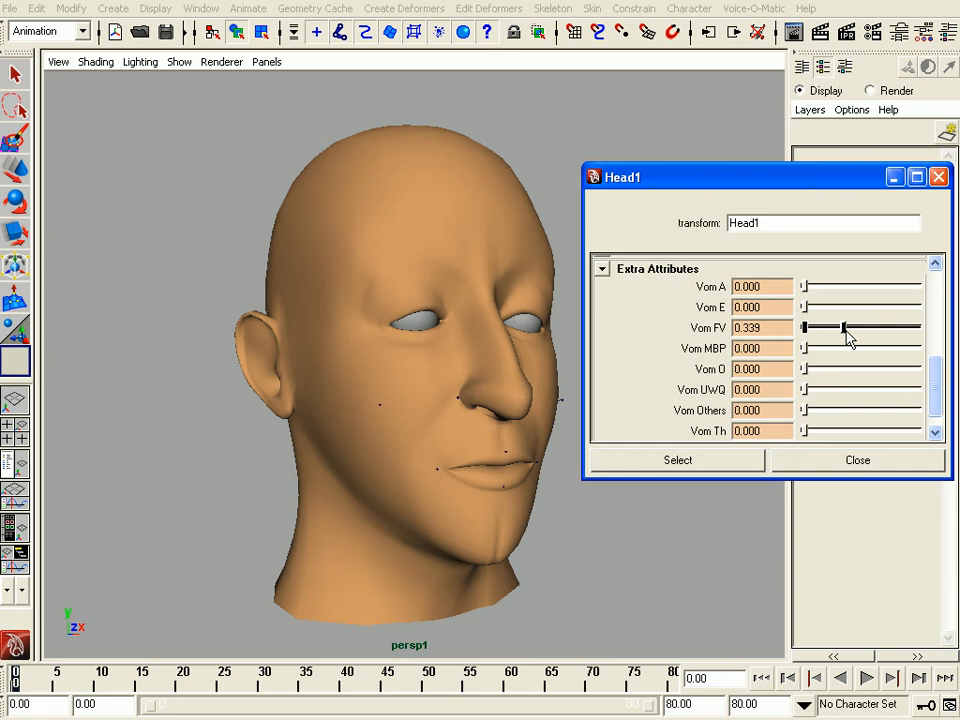
drag(844, 328, 804, 348)
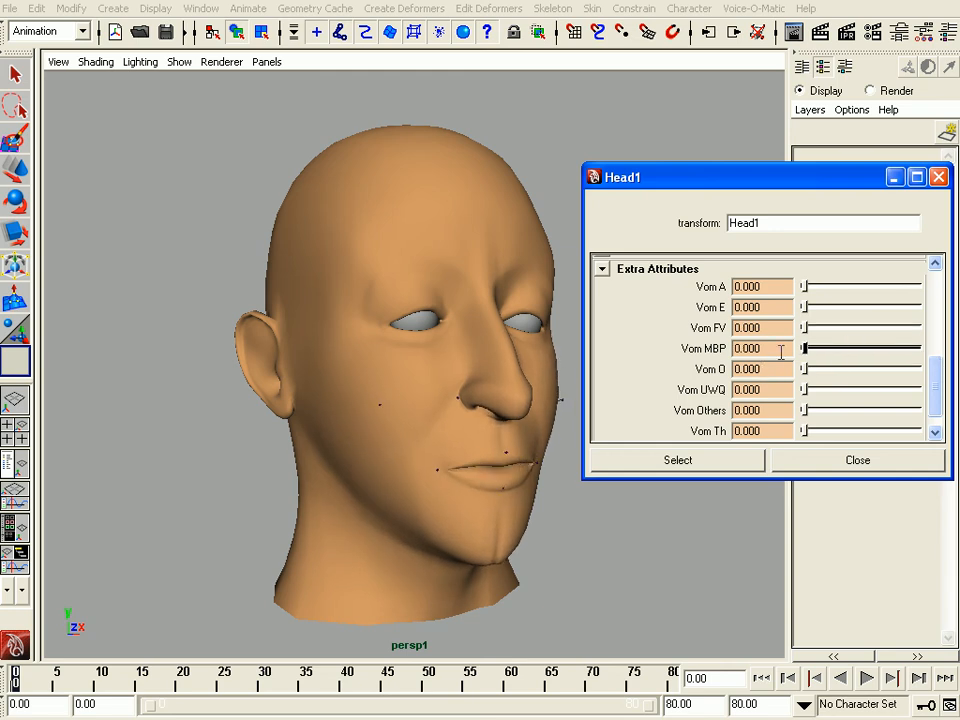
mouse_move(892, 196)
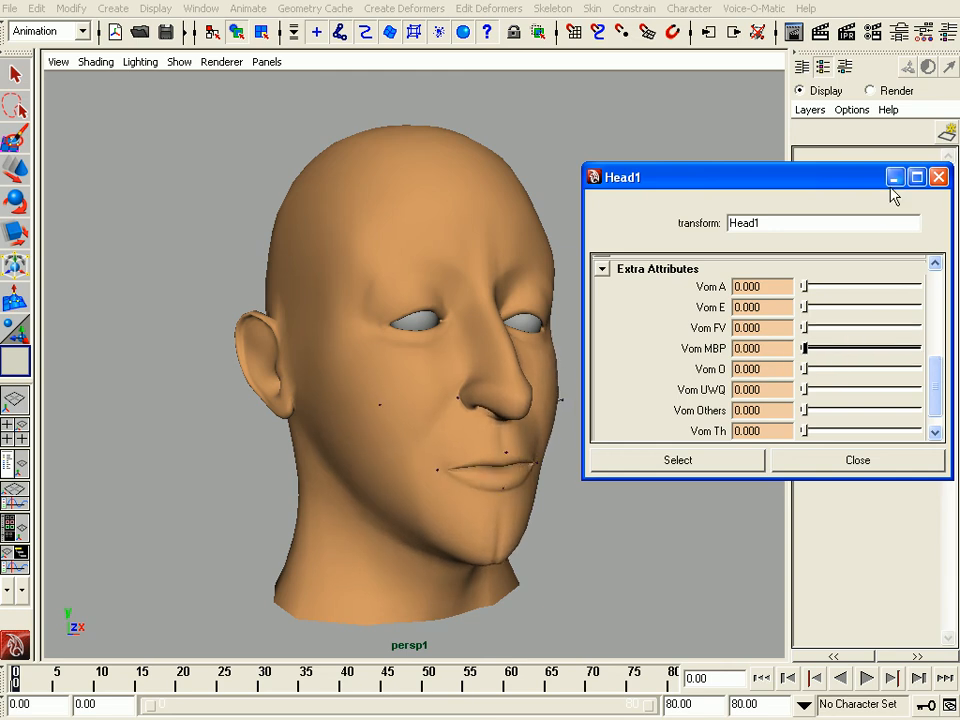
mouse_move(868, 188)
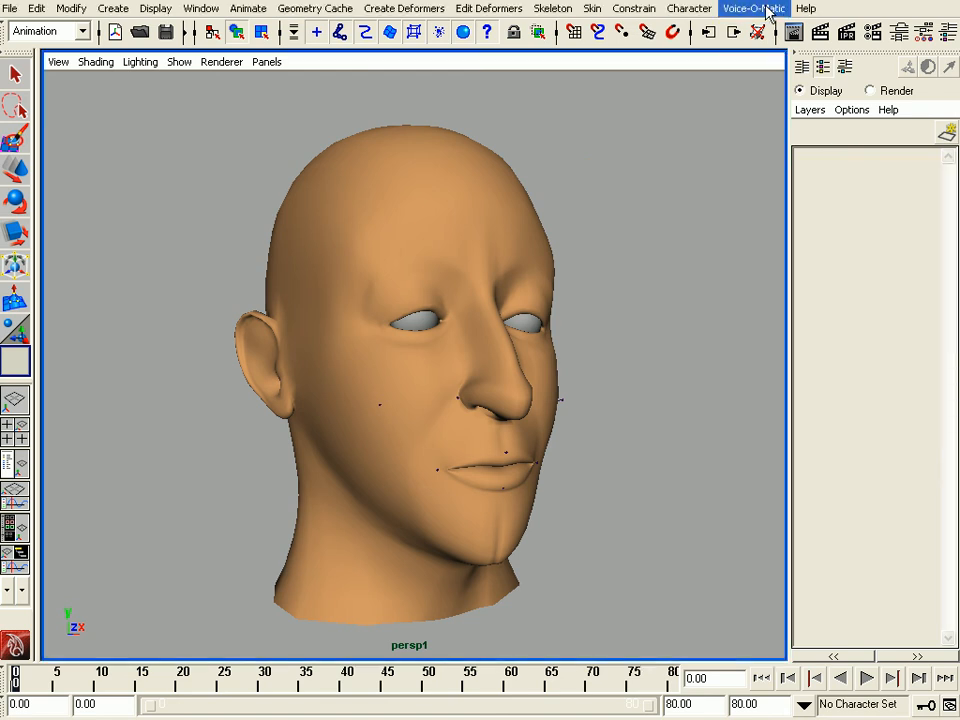
- Launch Voice-O-Matic, load english.wav as the sound file and show the Visemes Mapping section
click(752, 8)
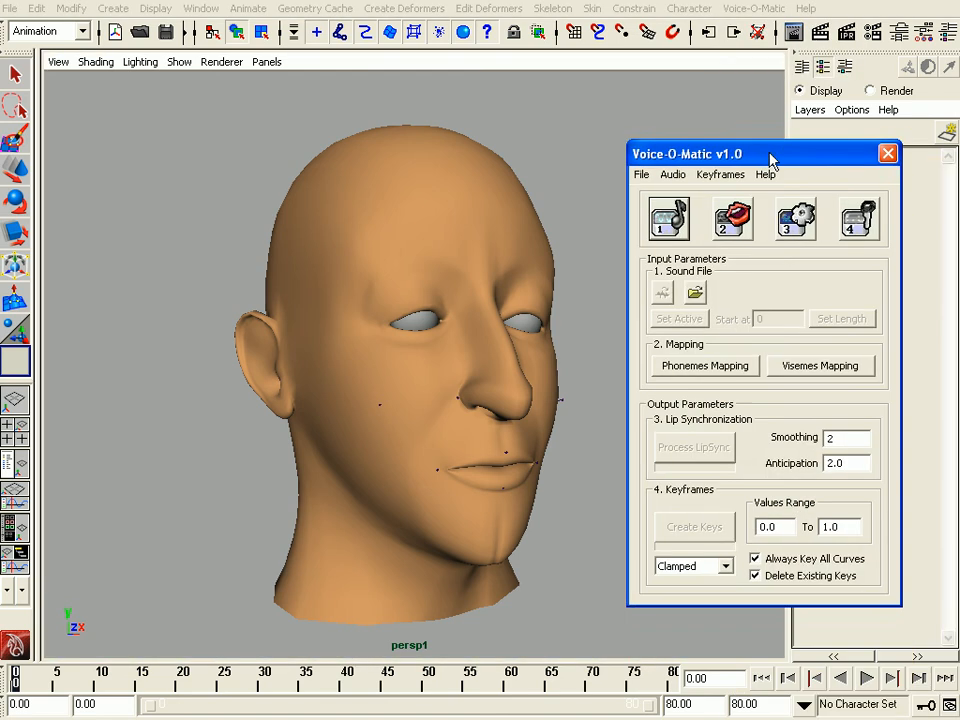
click(694, 292)
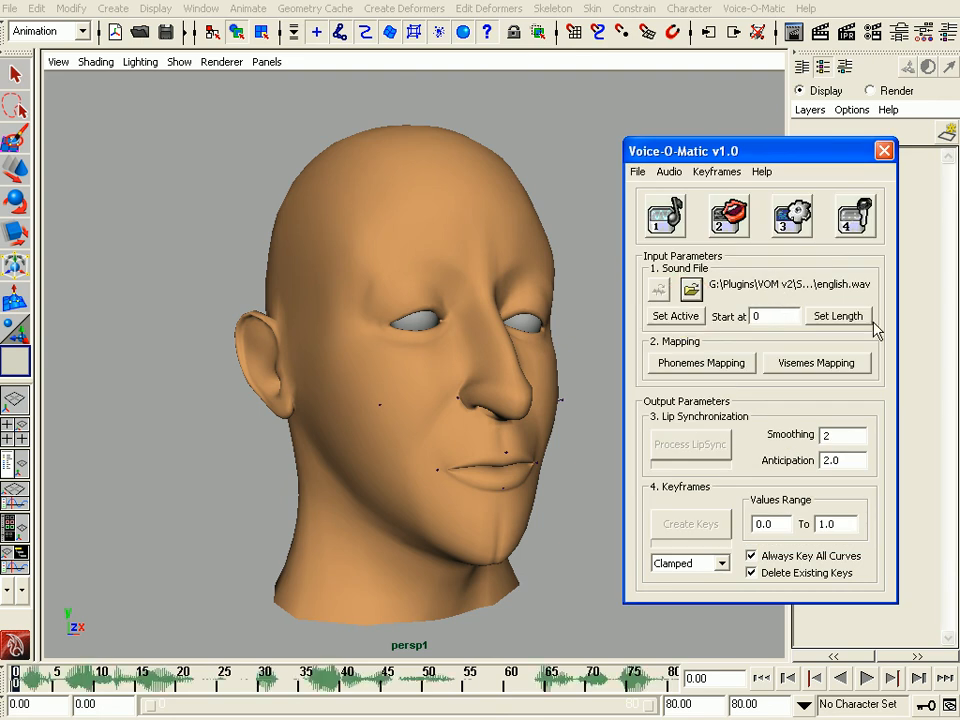
click(816, 362)
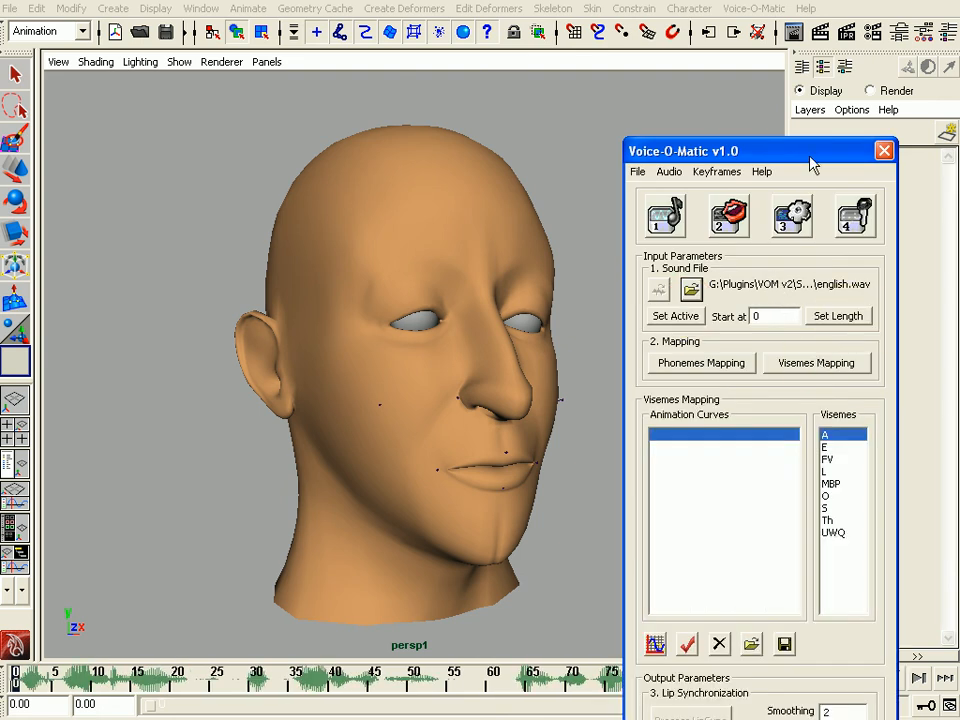
- Map the Head1_vom curves (A, MBP and the rest through UWQ) to their visemes and accept the mapping
drag(760, 150, 760, 40)
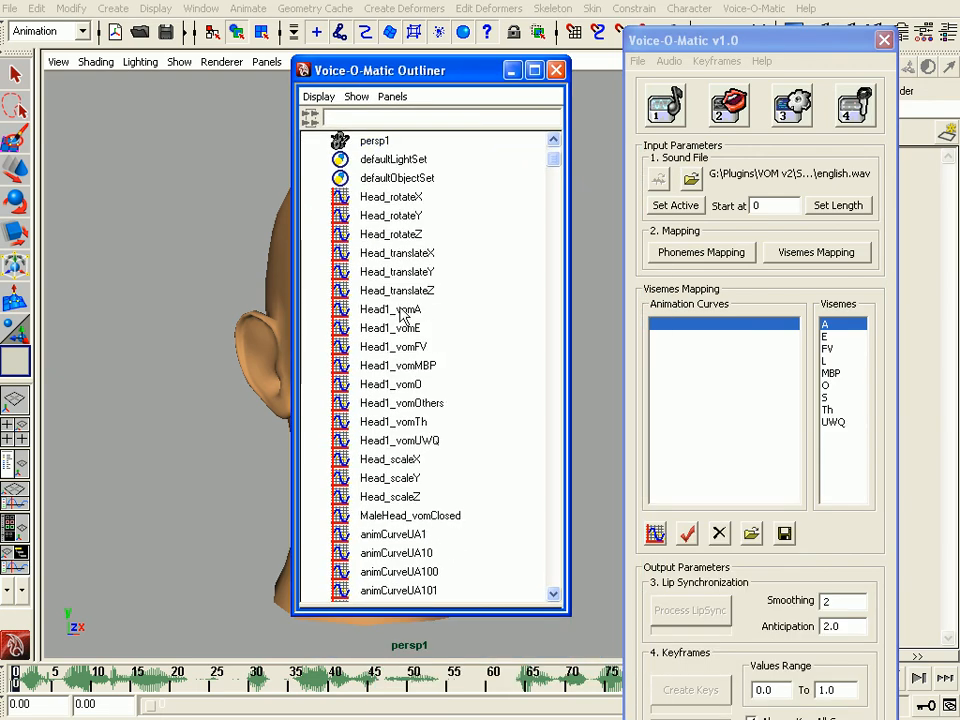
click(390, 328)
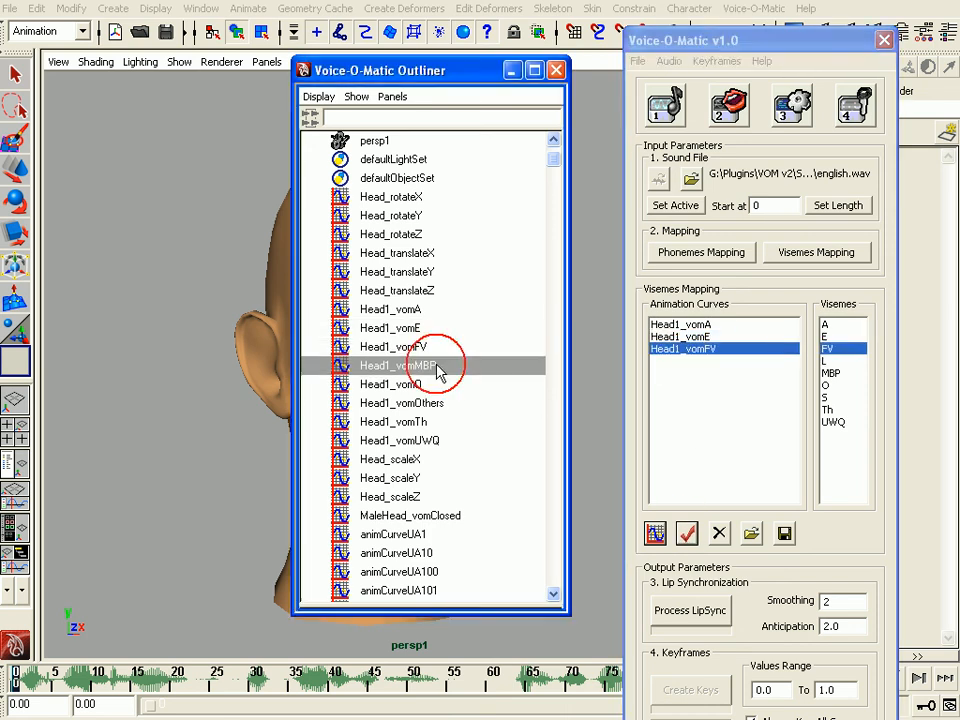
click(400, 364)
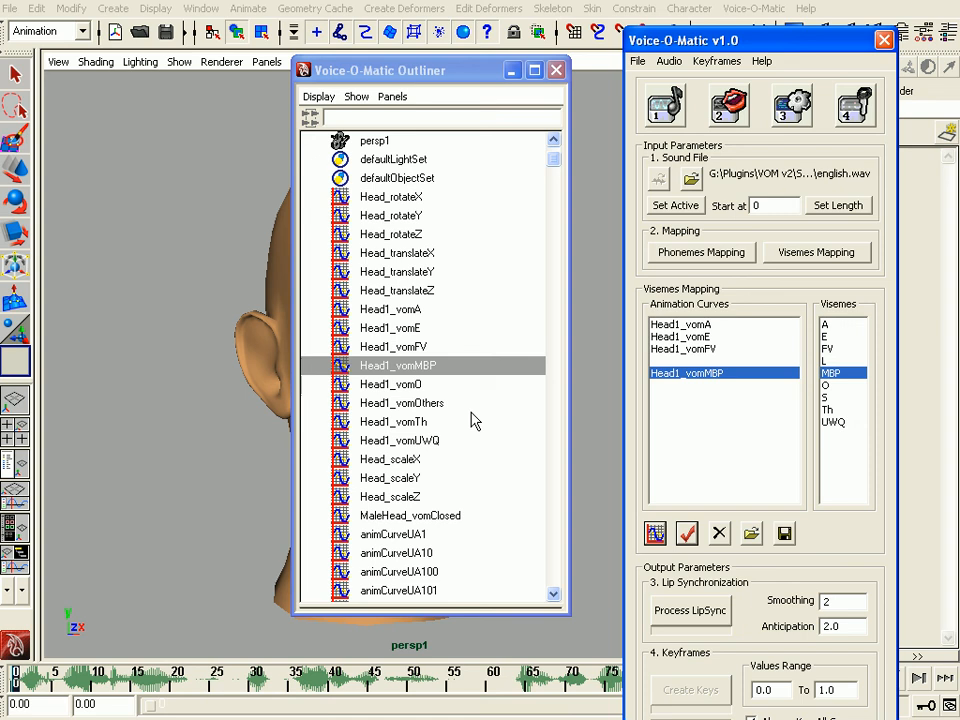
click(390, 384)
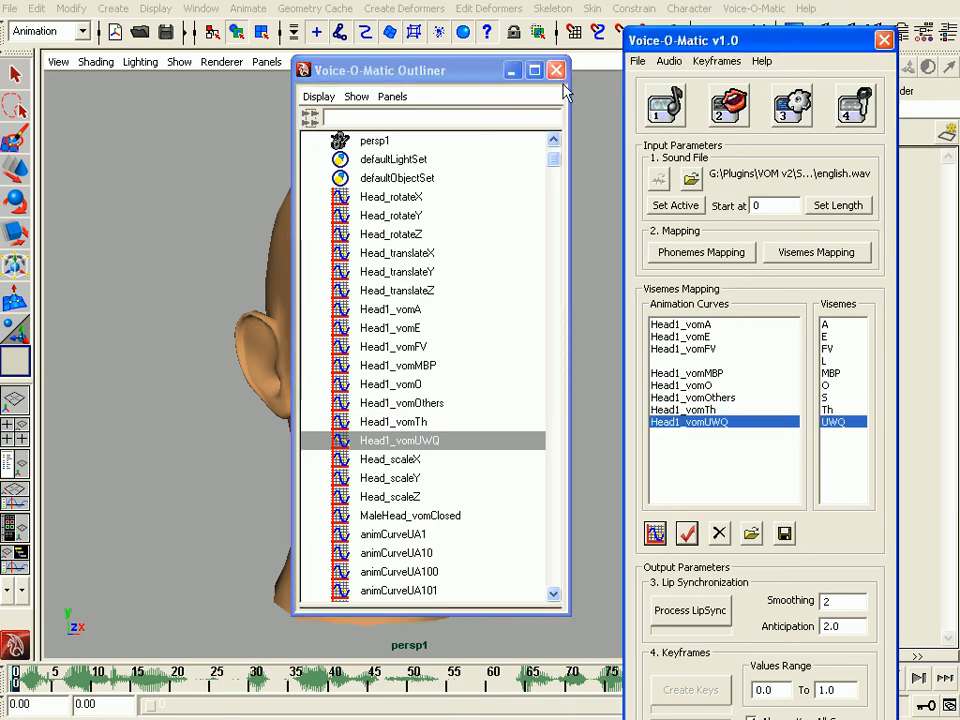
click(556, 70)
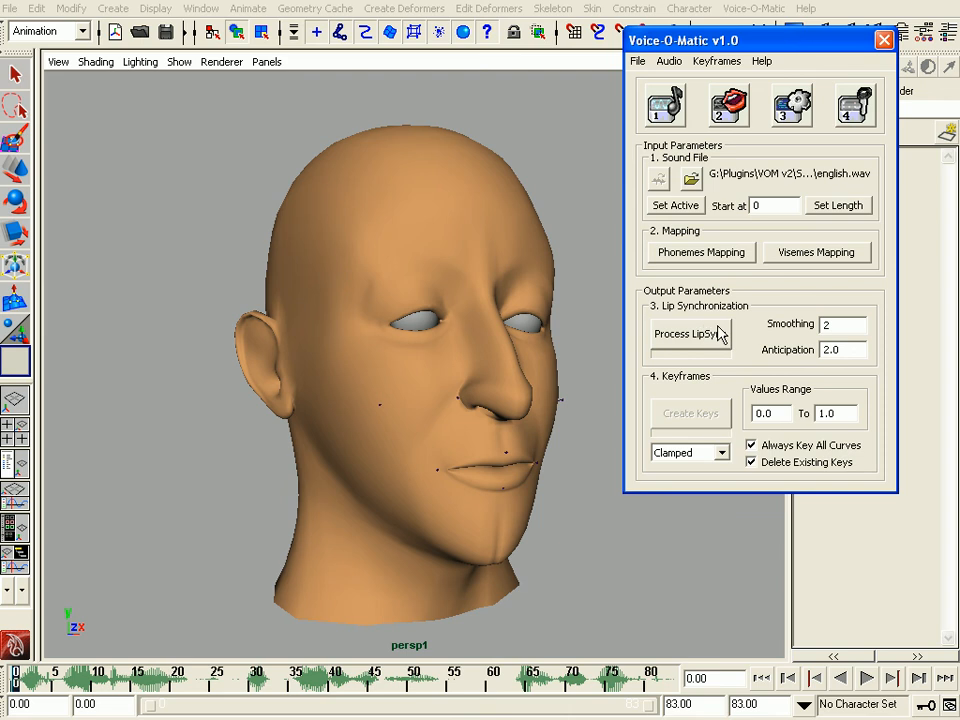
- Process the lip sync and create keyframes from the audio with Clamped tangents
click(724, 452)
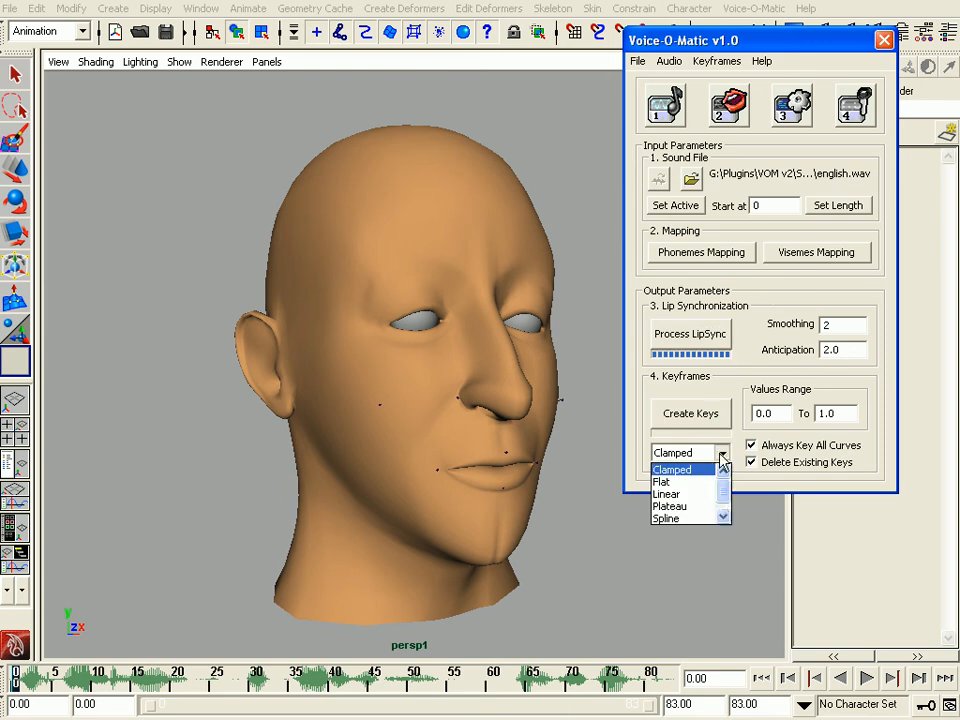
mouse_move(756, 384)
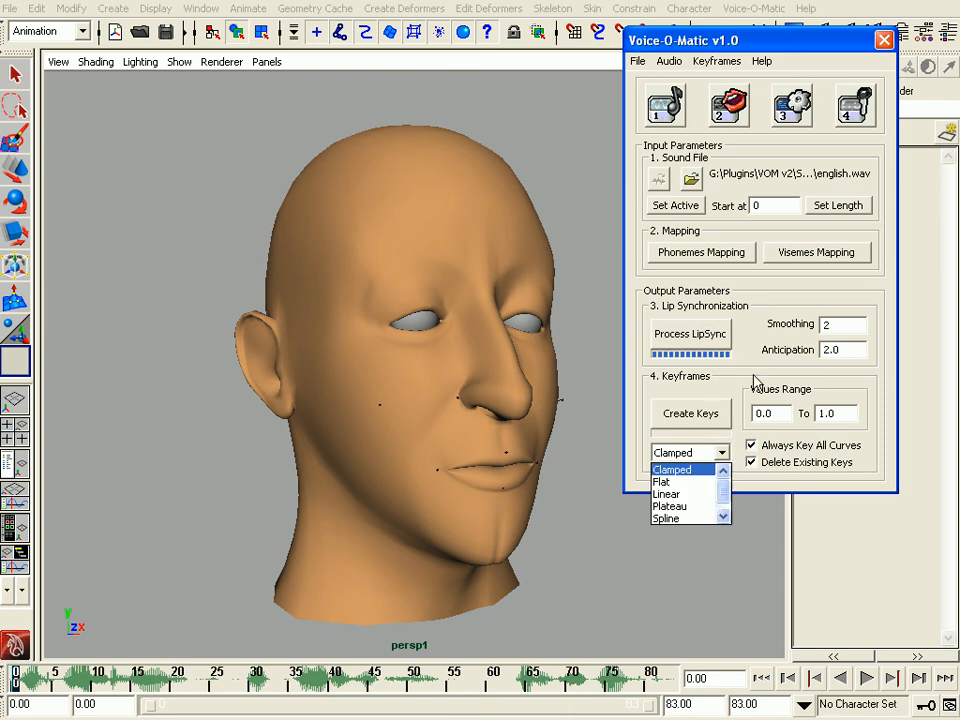
click(688, 452)
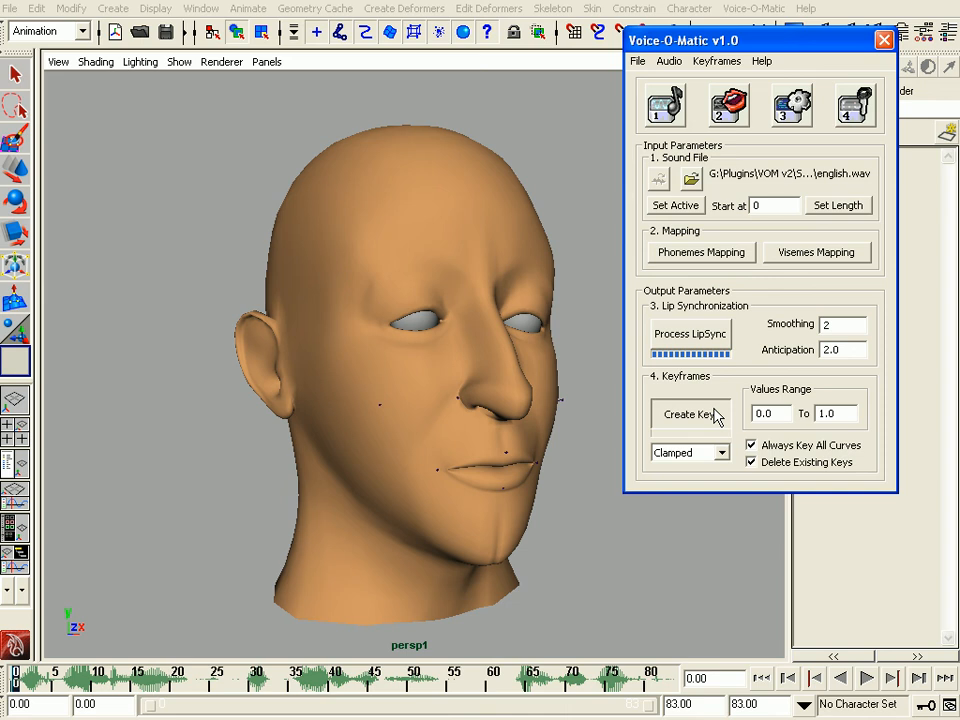
click(690, 412)
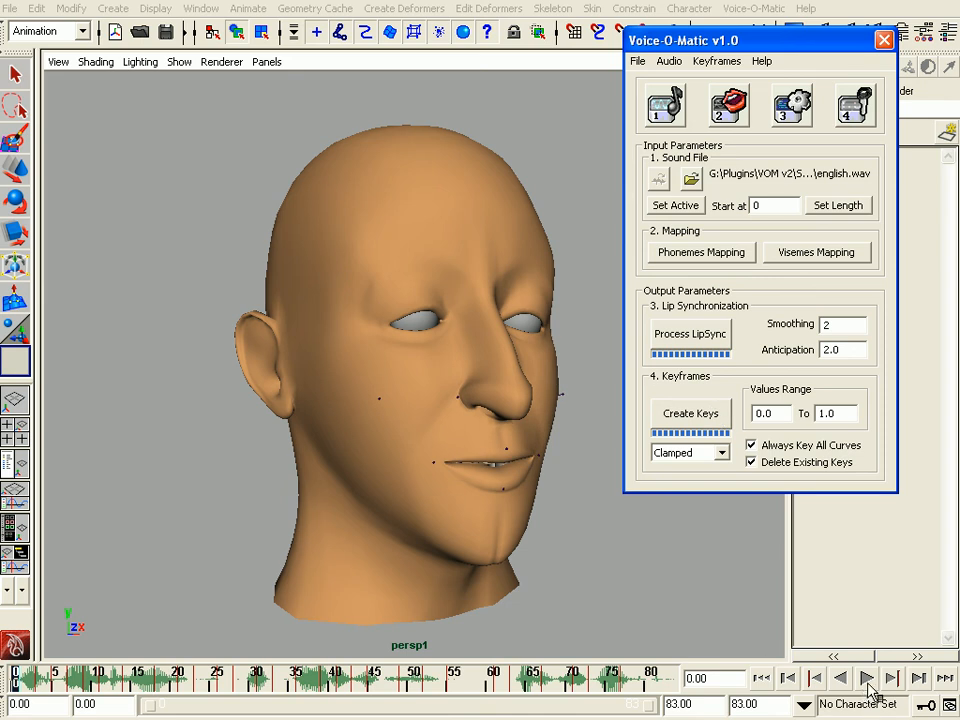
- Play the timeline so the head's mouth animates to the audio
click(864, 678)
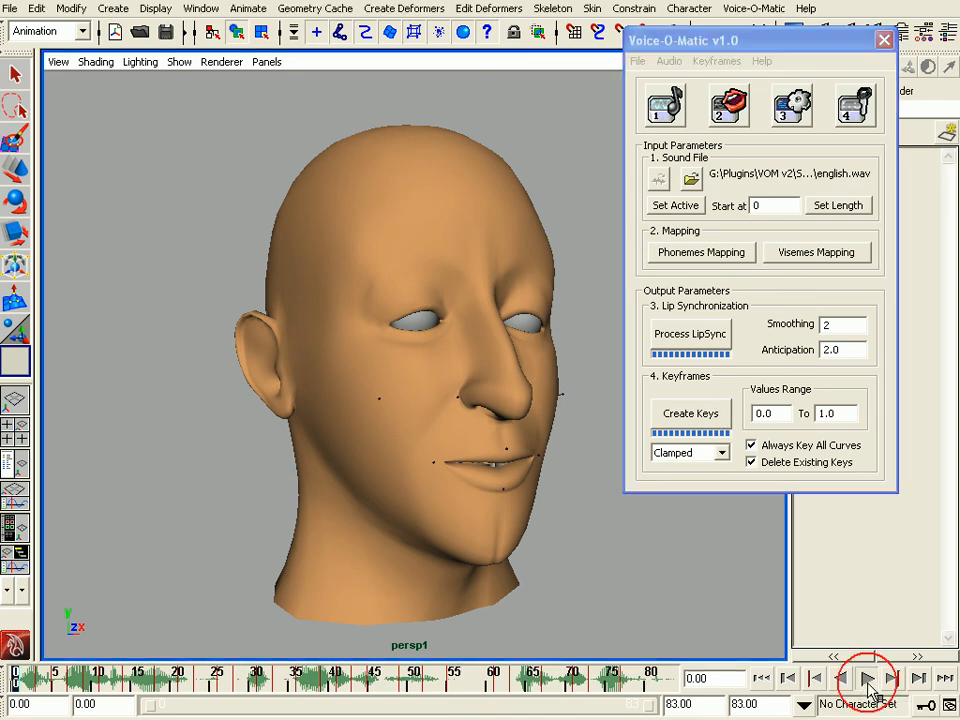
click(866, 678)
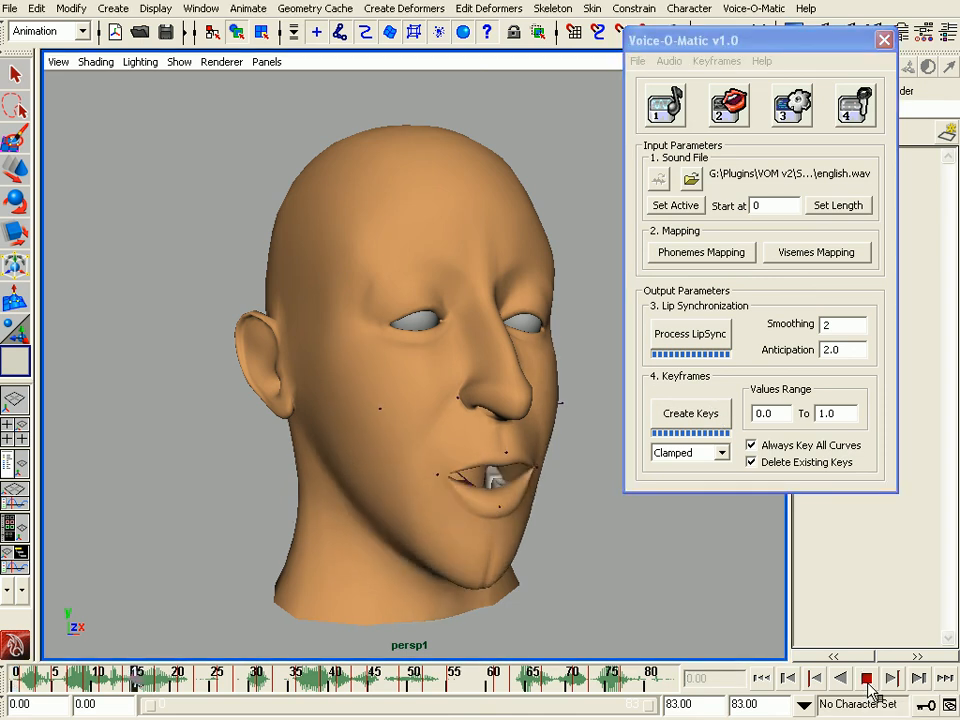